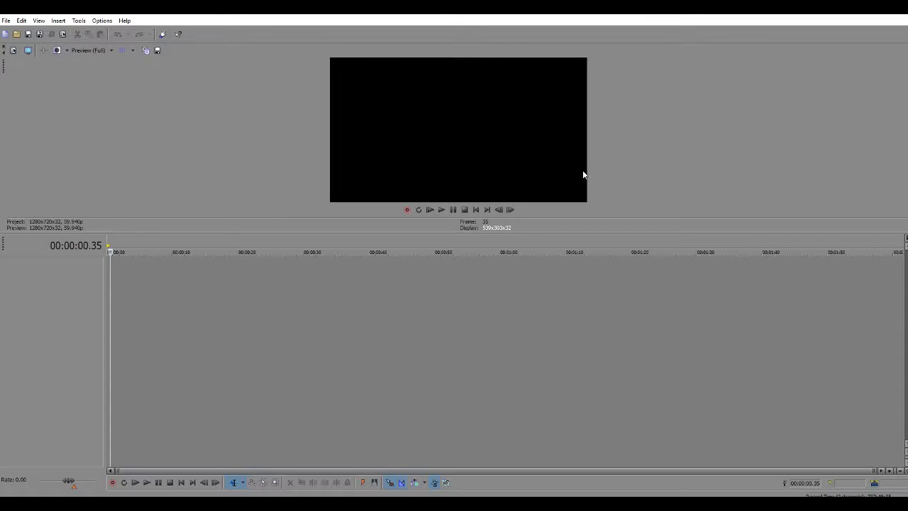
{"action": "mouse_move", "coordinate": [170, 133]}
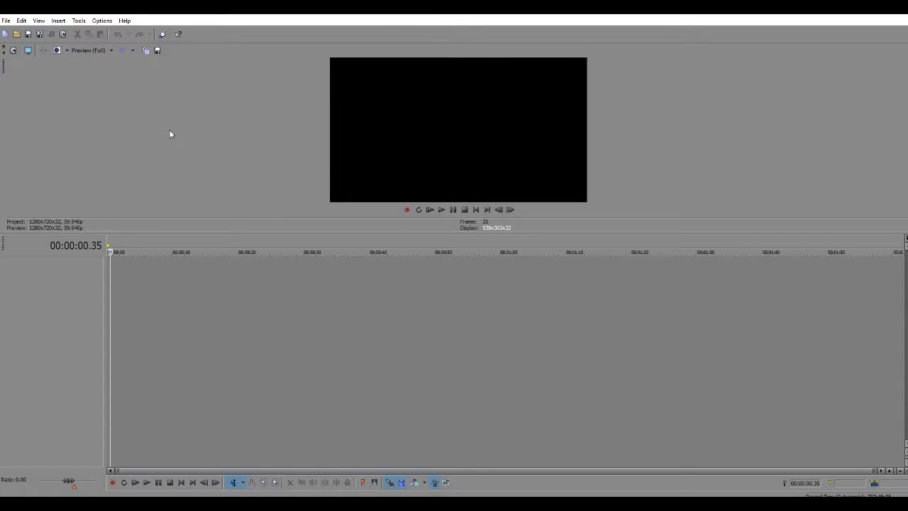
{"action": "mouse_move", "coordinate": [157, 113]}
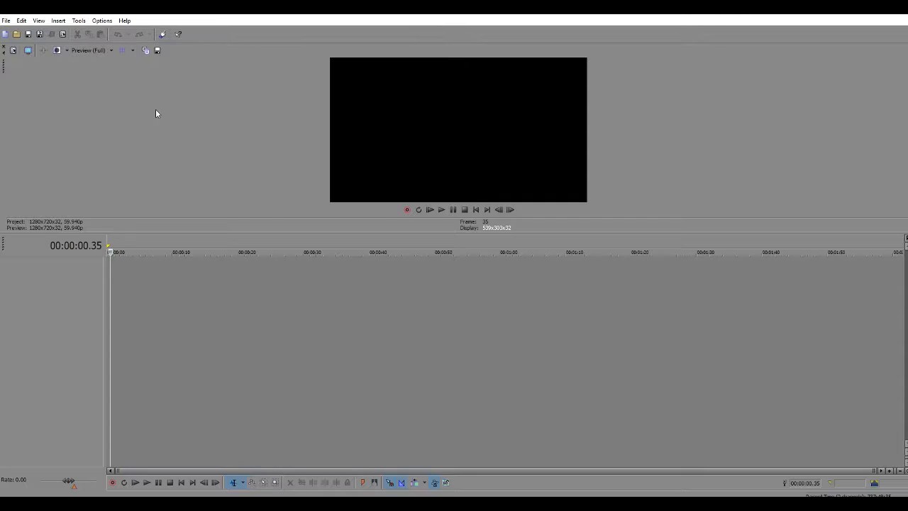
{"action": "mouse_move", "coordinate": [269, 179]}
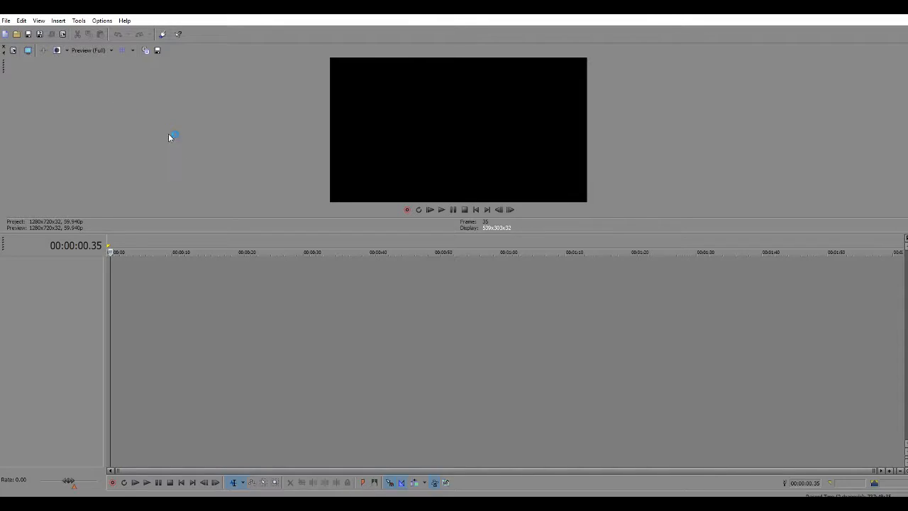
Step: Import the first Bandicam gameplay recording from the Bandicam Recordings folder onto the timeline
{"action": "left_click", "coordinate": [15, 34]}
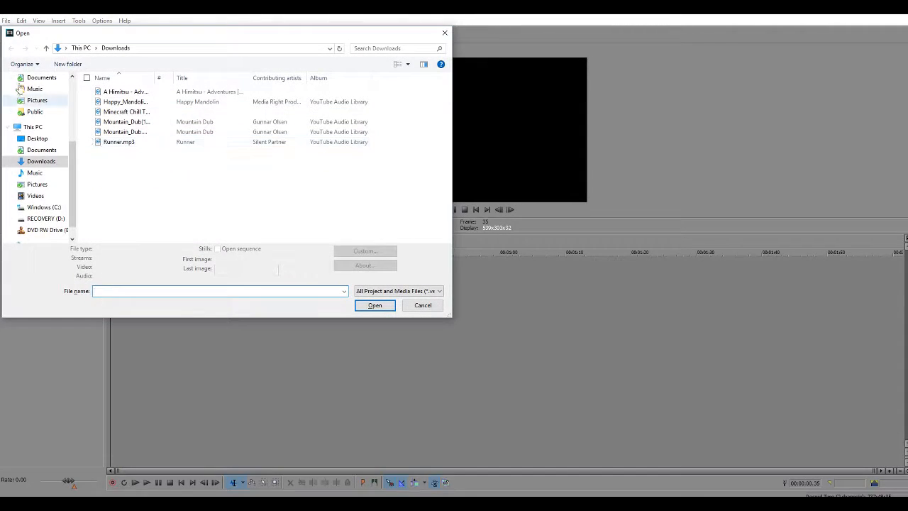
{"action": "scroll", "scroll_direction": "down", "scroll_amount": 3}
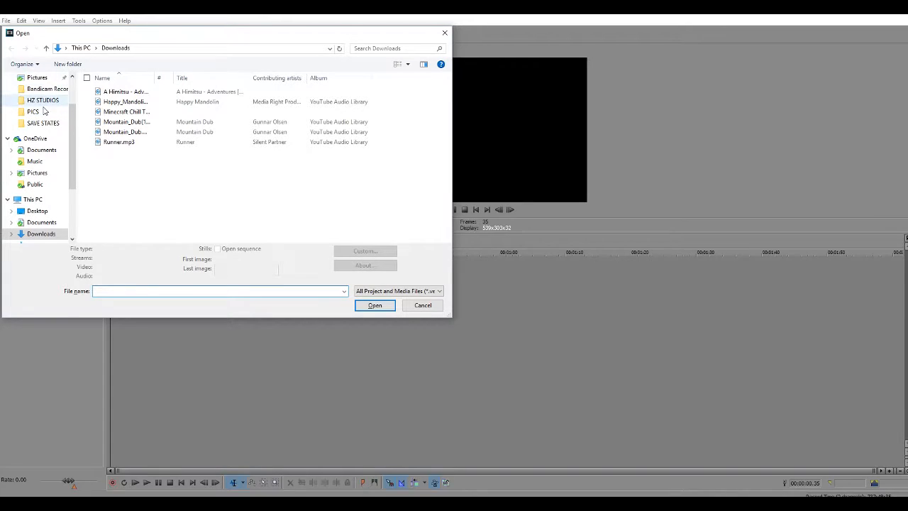
{"action": "left_click", "coordinate": [48, 88]}
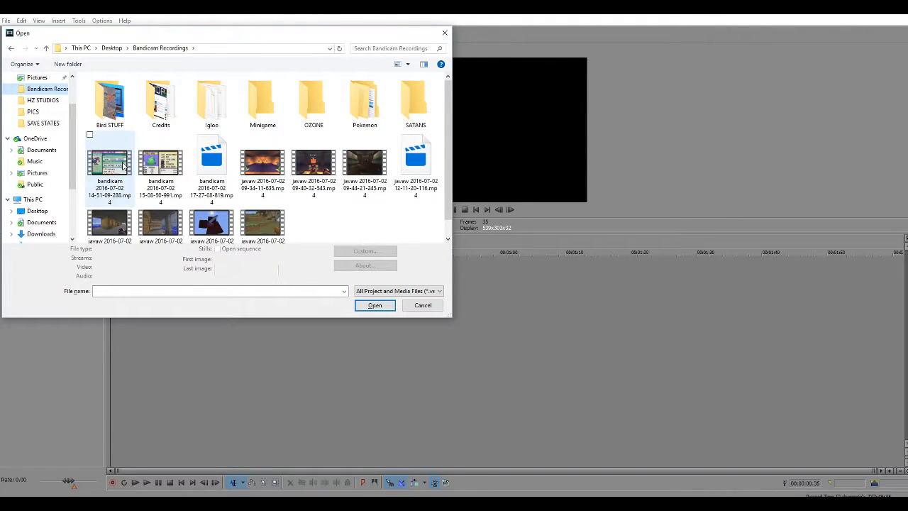
{"action": "left_click", "coordinate": [110, 161]}
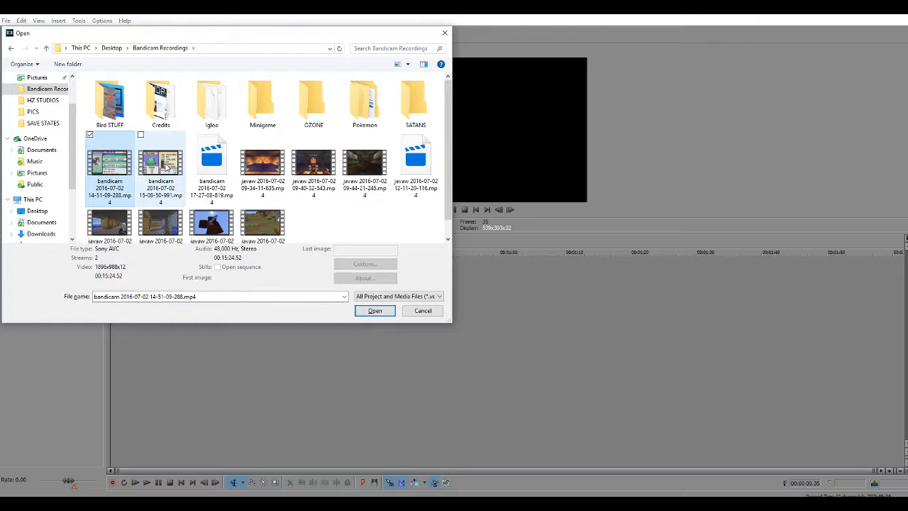
{"action": "left_click", "coordinate": [375, 311]}
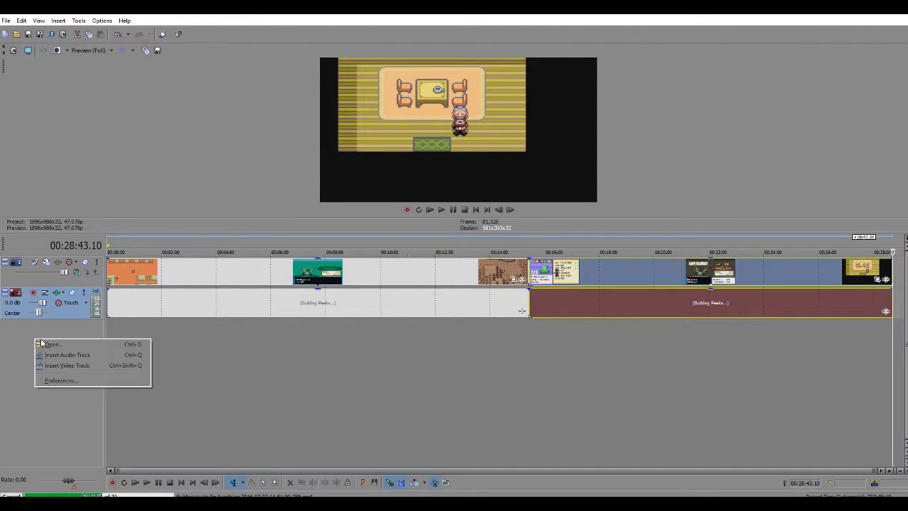
{"action": "mouse_move", "coordinate": [74, 365]}
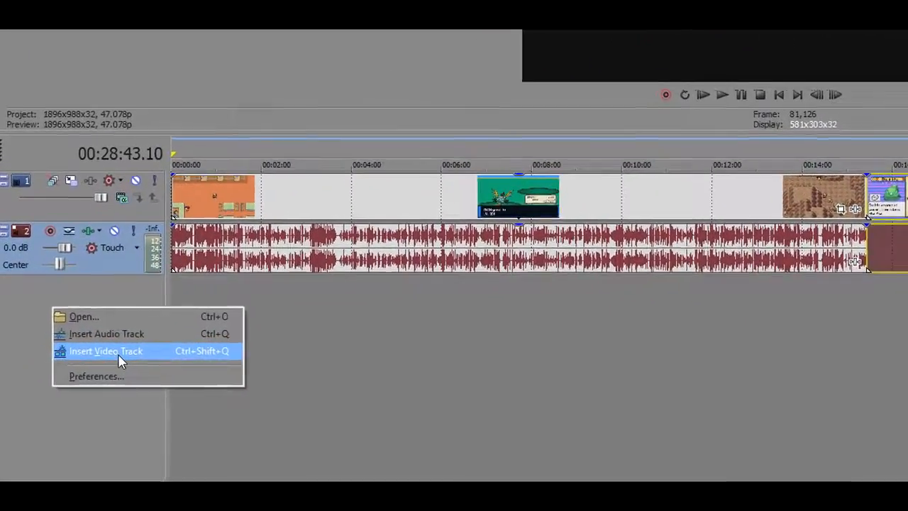
Step: Insert a new video track below the gameplay tracks
{"action": "left_click", "coordinate": [105, 351]}
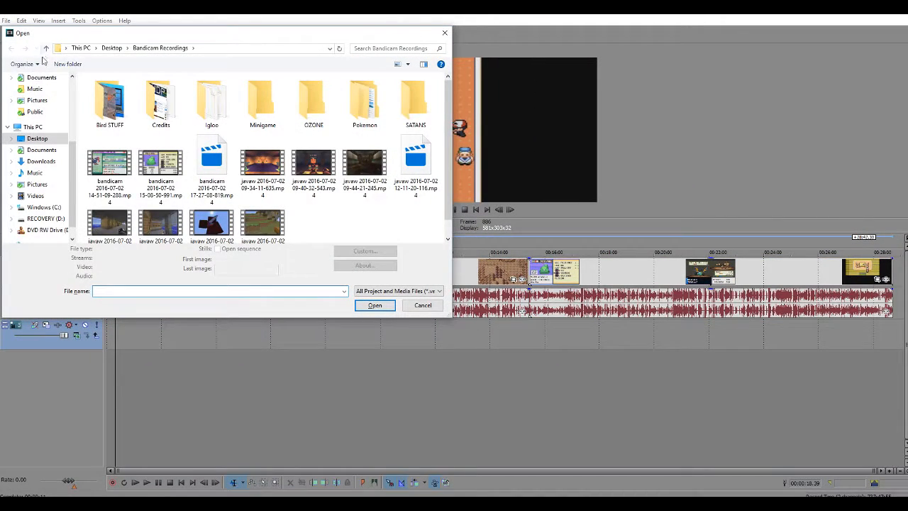
Step: Import Zoeh.png from Desktop > Pokemon Pics > Resolute Layouts onto the lower video track
{"action": "left_click", "coordinate": [7, 93]}
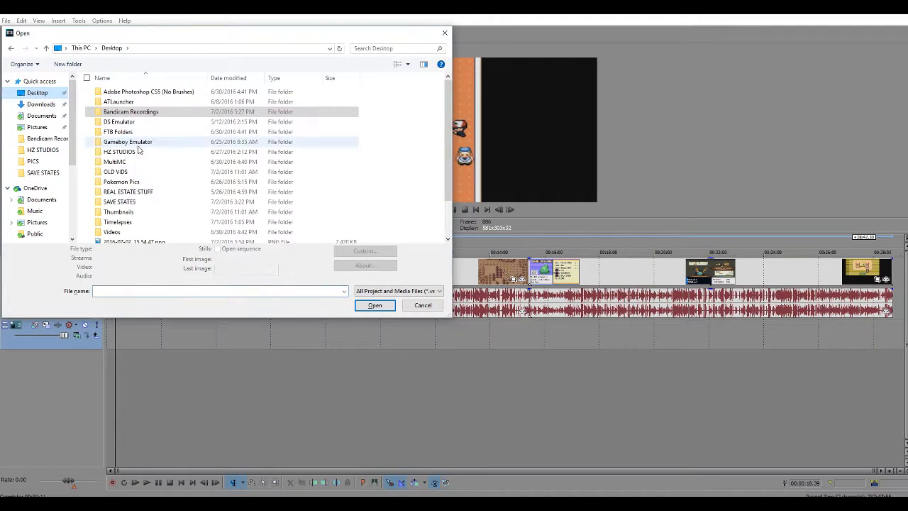
{"action": "left_click", "coordinate": [122, 181]}
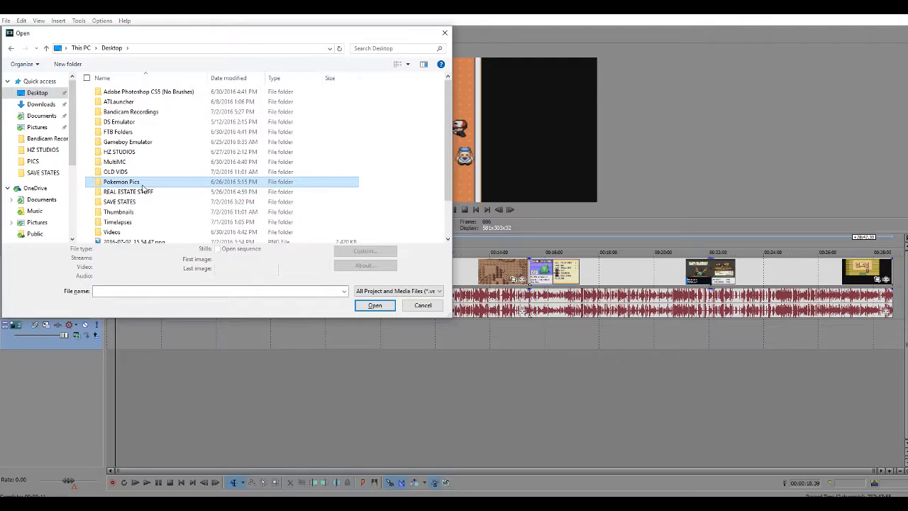
{"action": "double_click", "coordinate": [121, 181]}
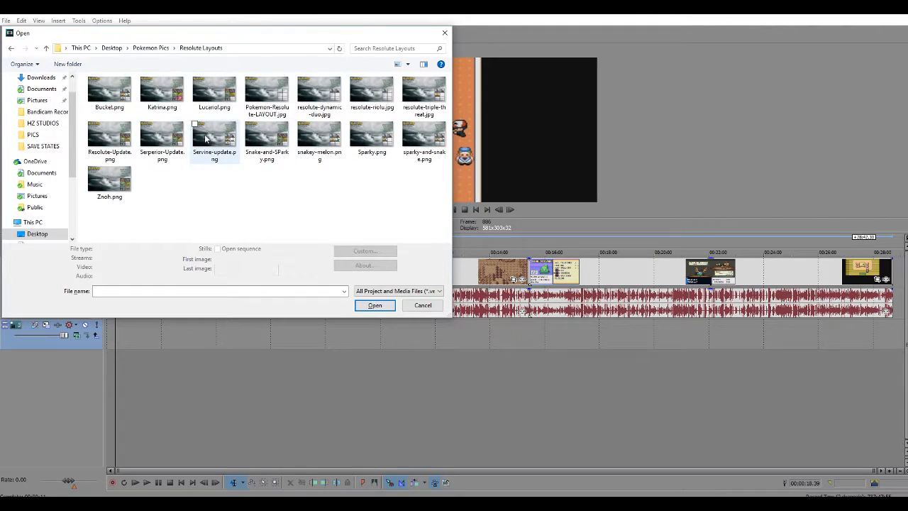
{"action": "left_click", "coordinate": [213, 92]}
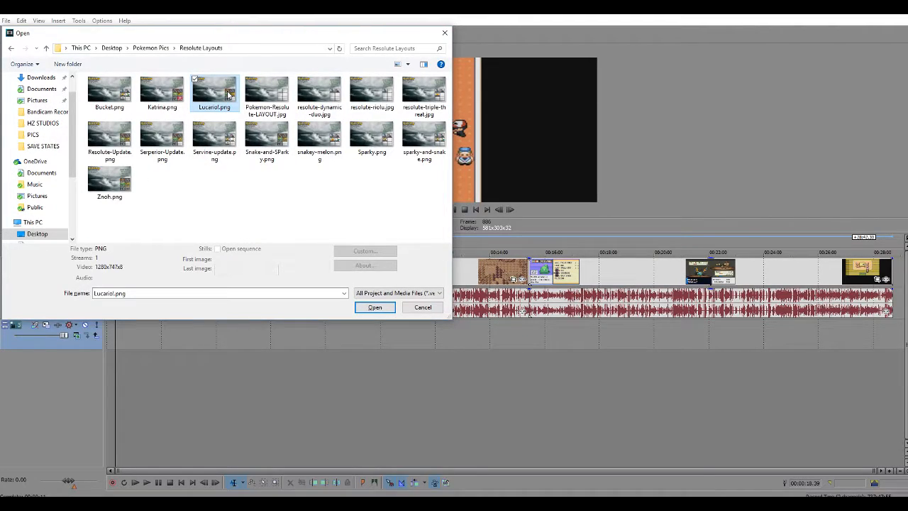
{"action": "left_click", "coordinate": [109, 182]}
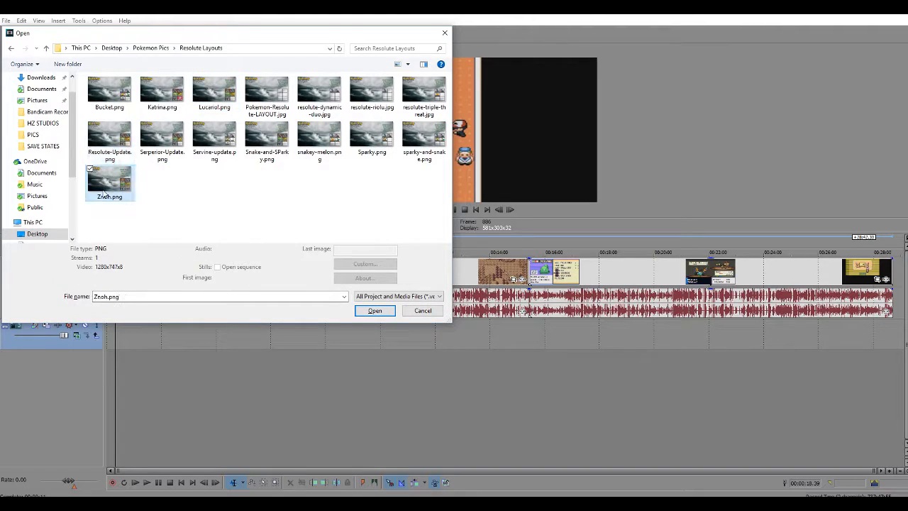
{"action": "left_click", "coordinate": [375, 311]}
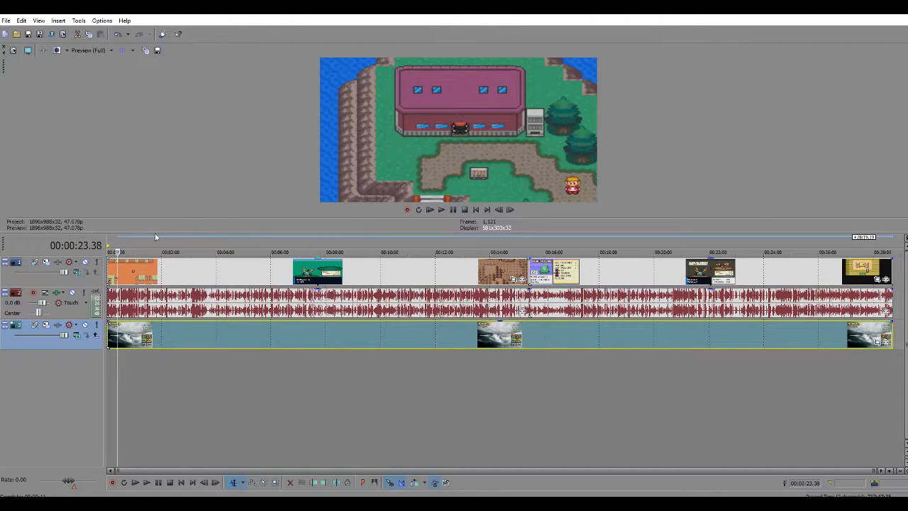
{"action": "mouse_move", "coordinate": [560, 214]}
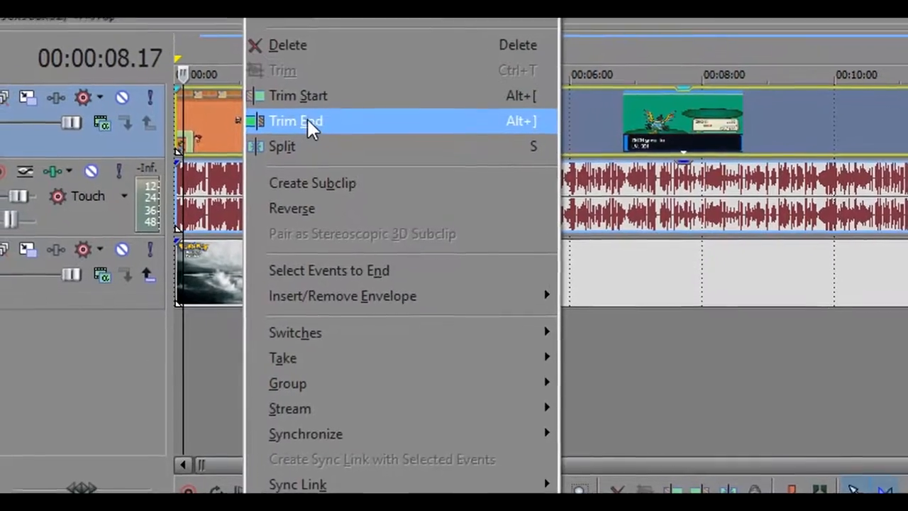
{"action": "left_click", "coordinate": [296, 332]}
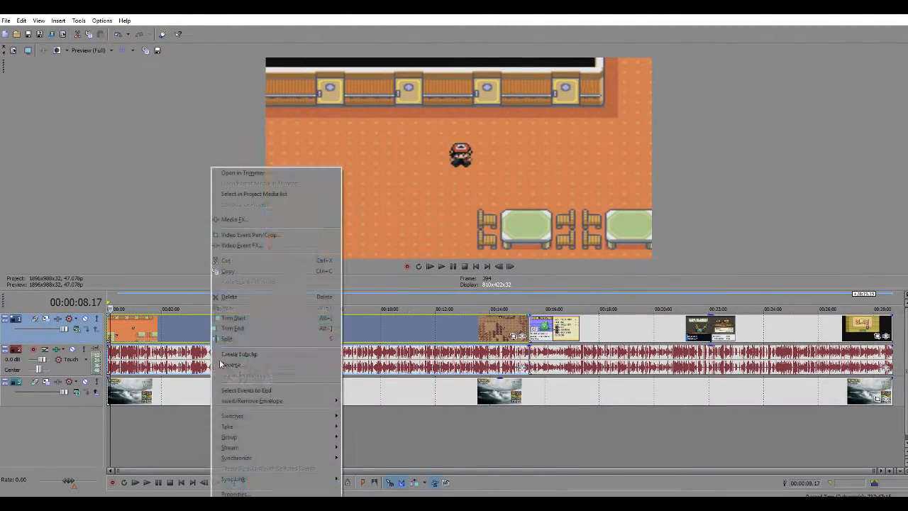
{"action": "mouse_move", "coordinate": [233, 416]}
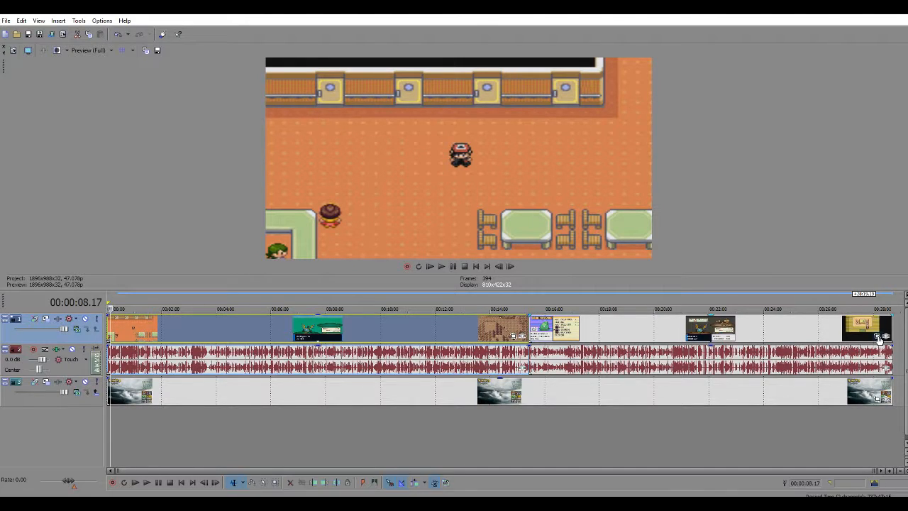
{"action": "right_click", "coordinate": [131, 326]}
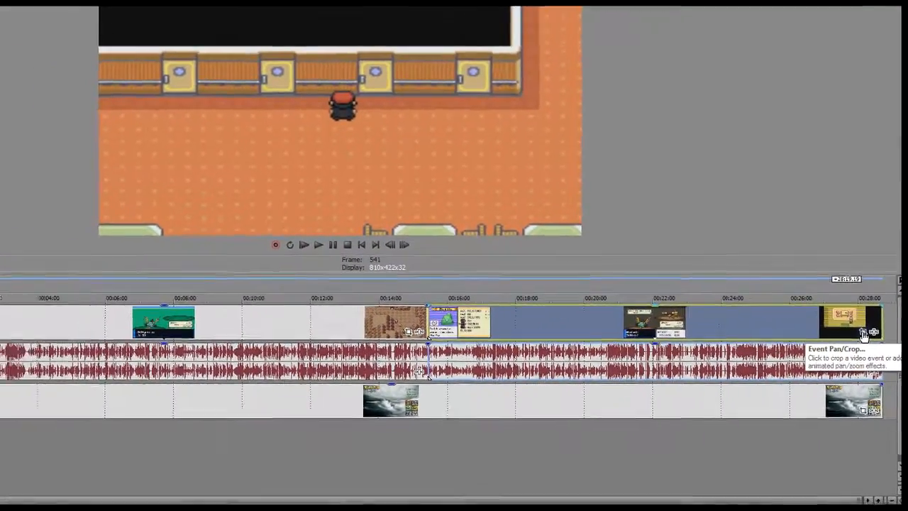
Step: Apply a built-in Event Pan/Crop preset to the TMs & HMs gameplay clip
{"action": "left_click", "coordinate": [873, 332]}
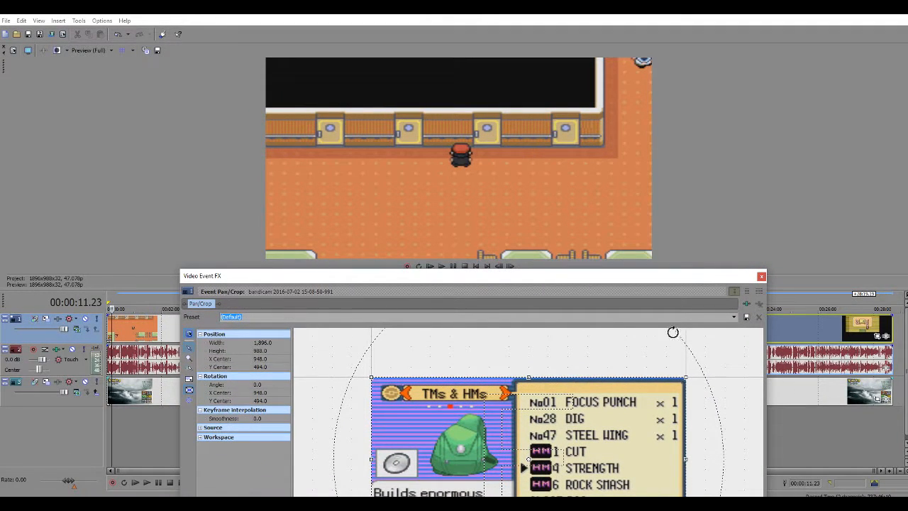
{"action": "left_click", "coordinate": [735, 318]}
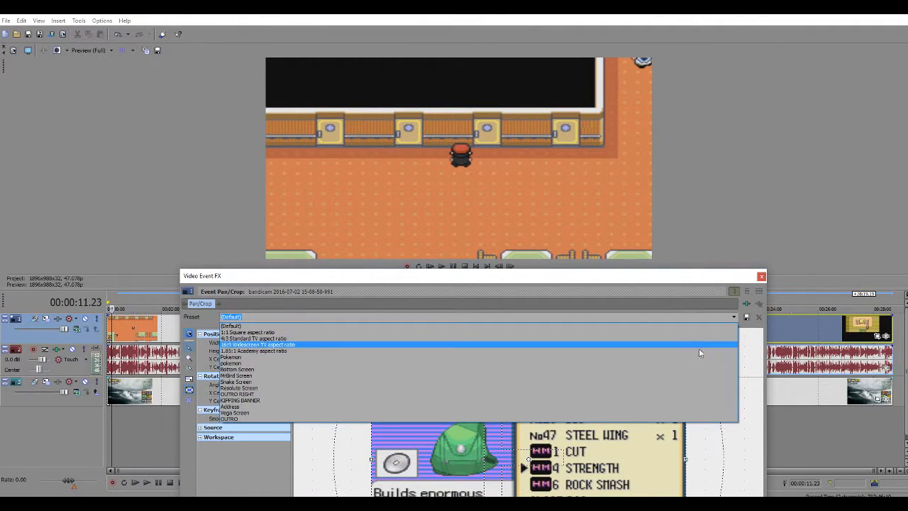
{"action": "mouse_move", "coordinate": [301, 389]}
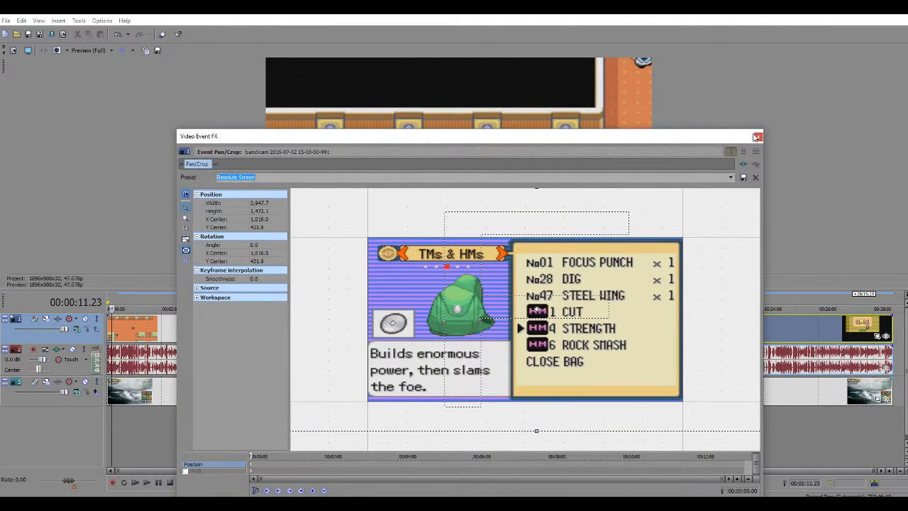
{"action": "right_click", "coordinate": [319, 328]}
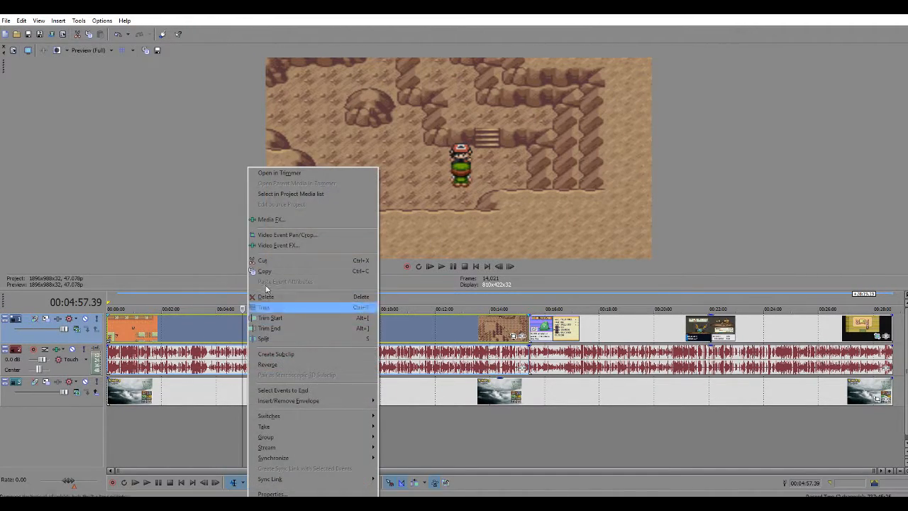
Step: Apply a pan/crop preset to the cave-footage gameplay event via Video Event Pan/Crop
{"action": "left_click", "coordinate": [287, 234]}
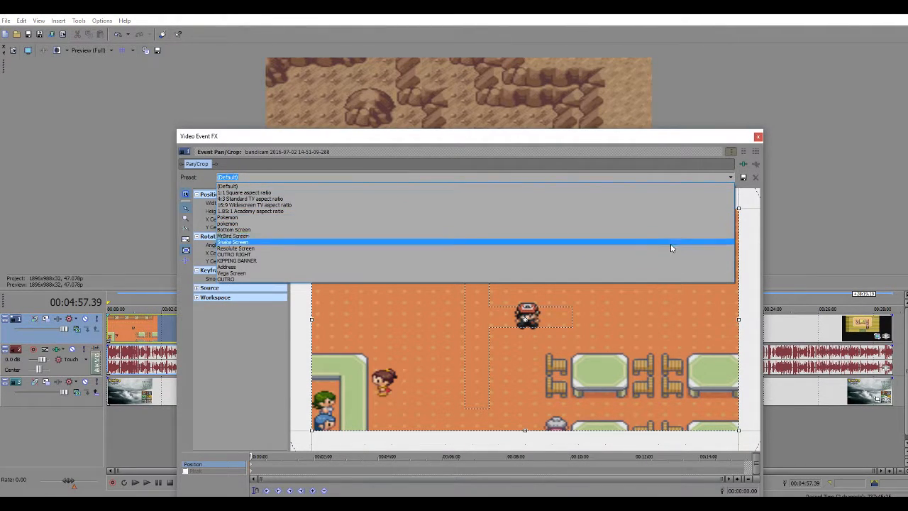
{"action": "left_click", "coordinate": [232, 241]}
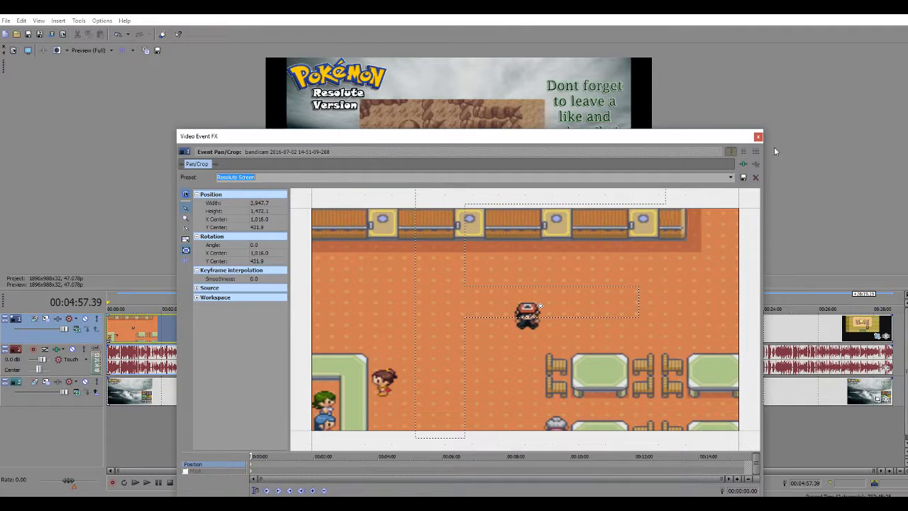
{"action": "left_click", "coordinate": [758, 136]}
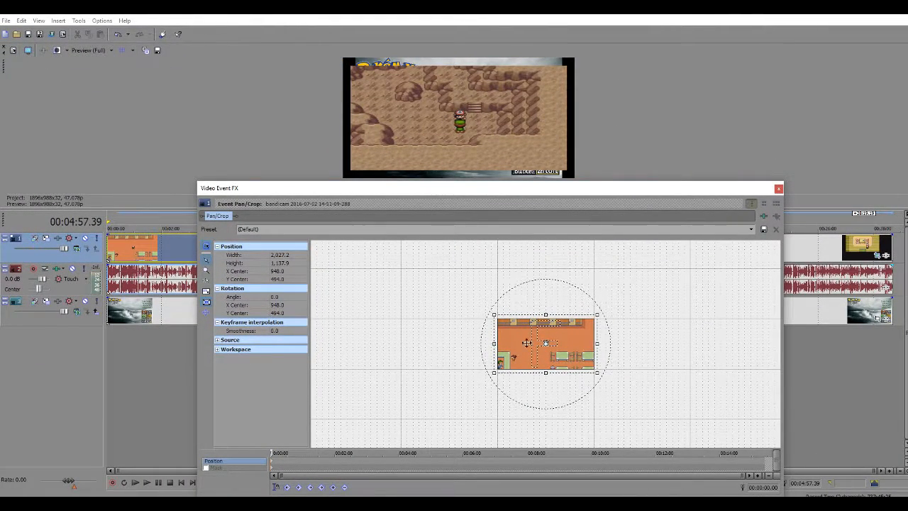
{"action": "mouse_move", "coordinate": [551, 348]}
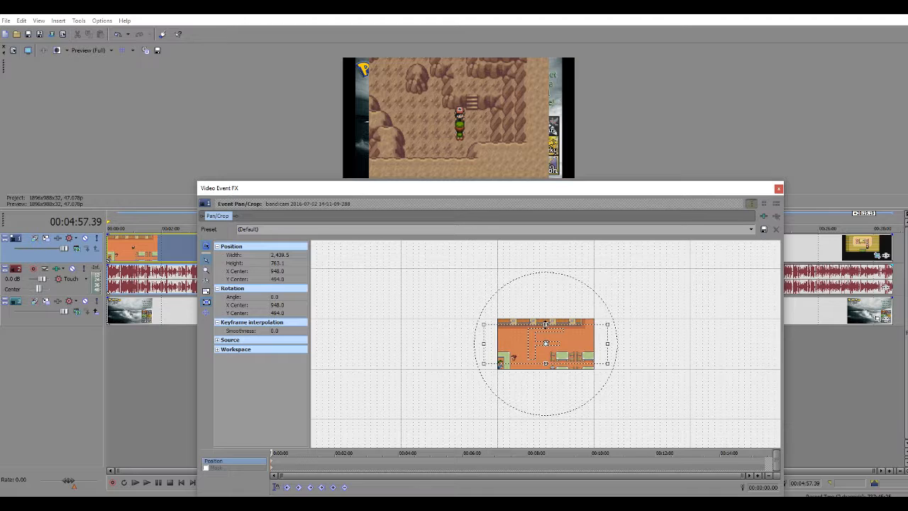
Step: Resize the crop box so the gameplay sits smaller inside the Pokémon Resolute layout frame
{"action": "left_click_drag", "start_coordinate": [545, 323], "coordinate": [545, 312]}
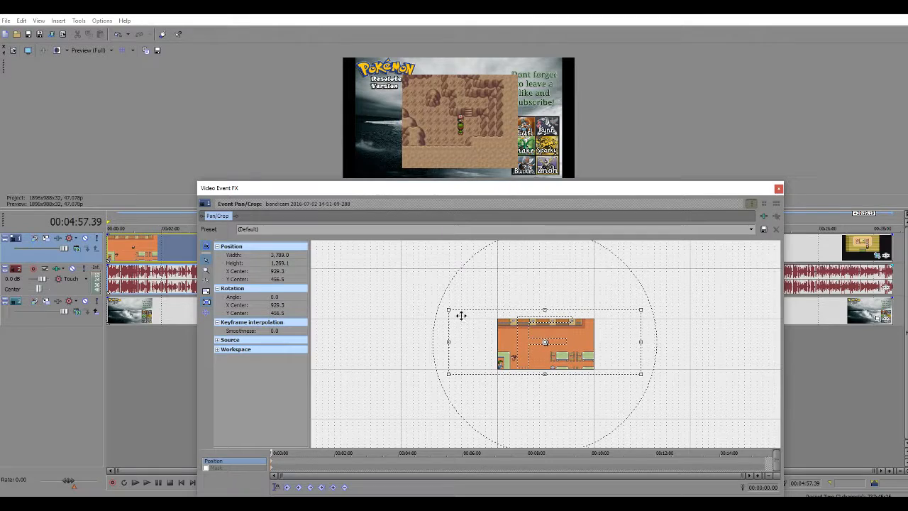
{"action": "left_click_drag", "start_coordinate": [449, 309], "coordinate": [437, 305]}
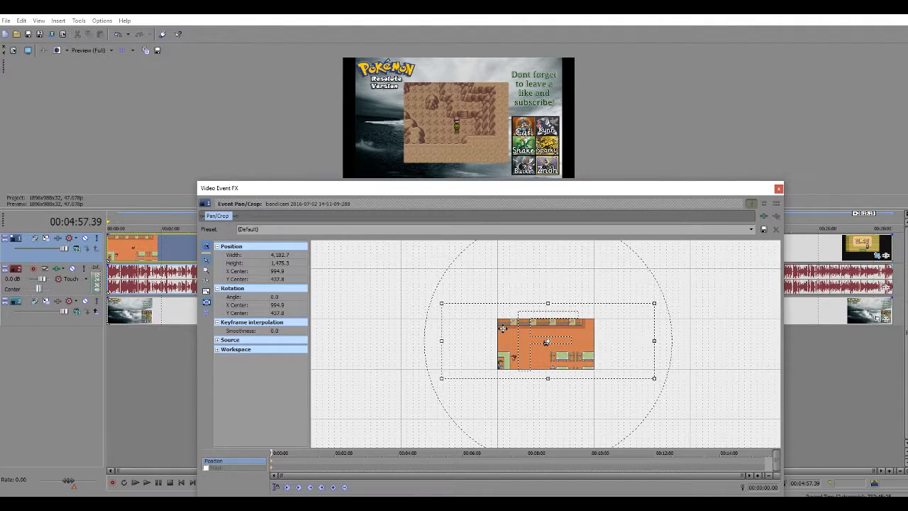
{"action": "left_click_drag", "start_coordinate": [546, 342], "coordinate": [546, 329]}
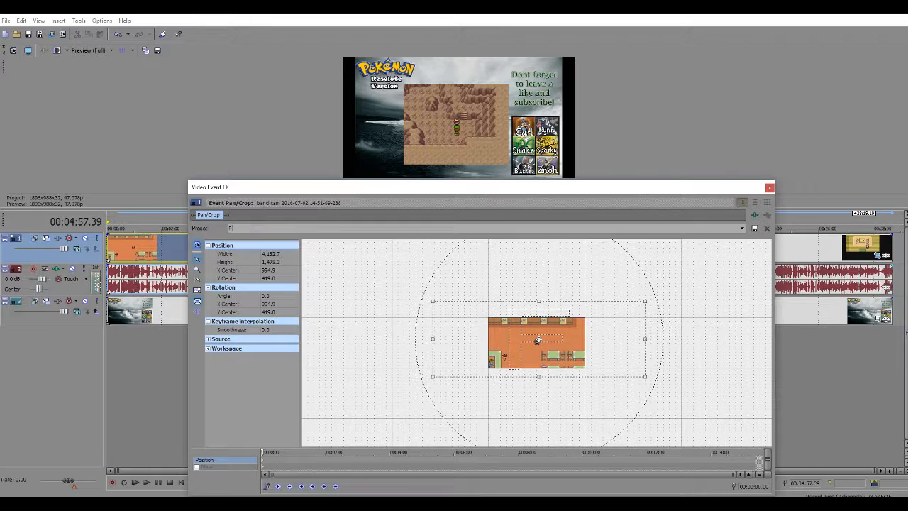
Step: Save the framing as 'Pokemon Video Preset' and close the pan/crop settings
{"action": "type", "text": "Pokemon Video Preset"}
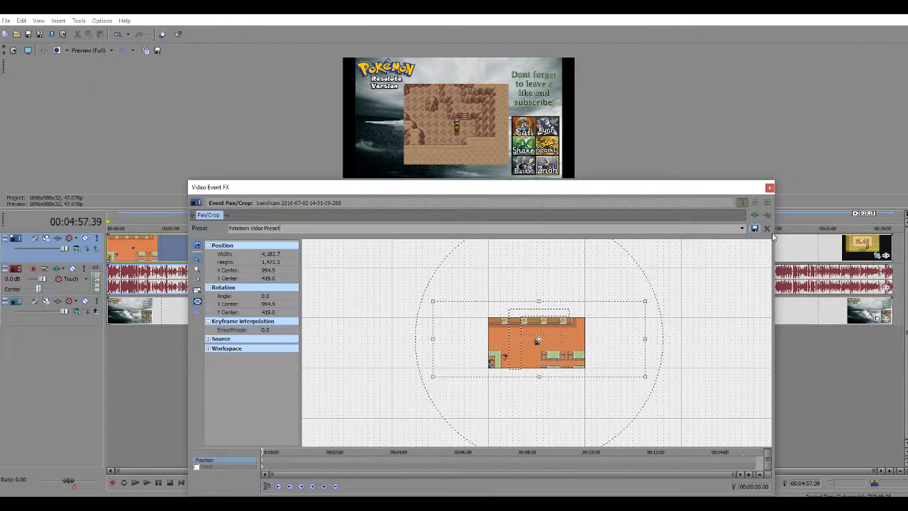
{"action": "mouse_move", "coordinate": [766, 229]}
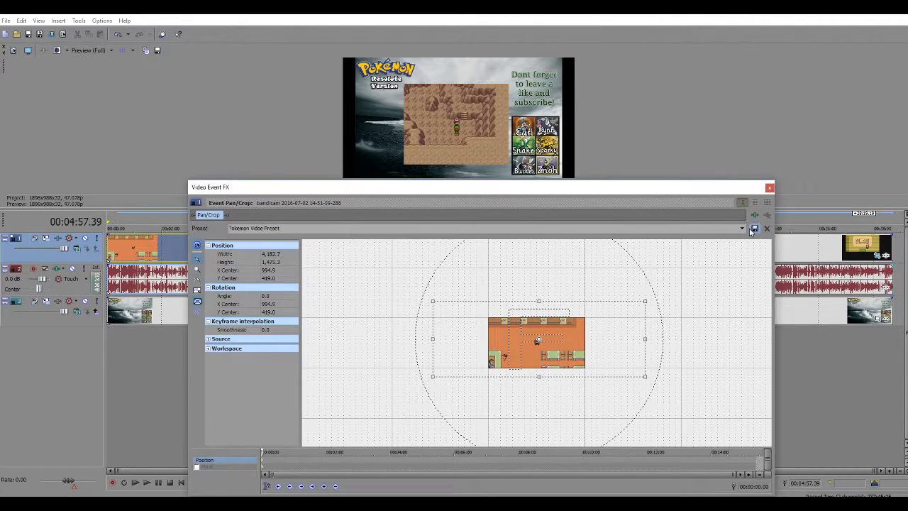
{"action": "left_click", "coordinate": [770, 188]}
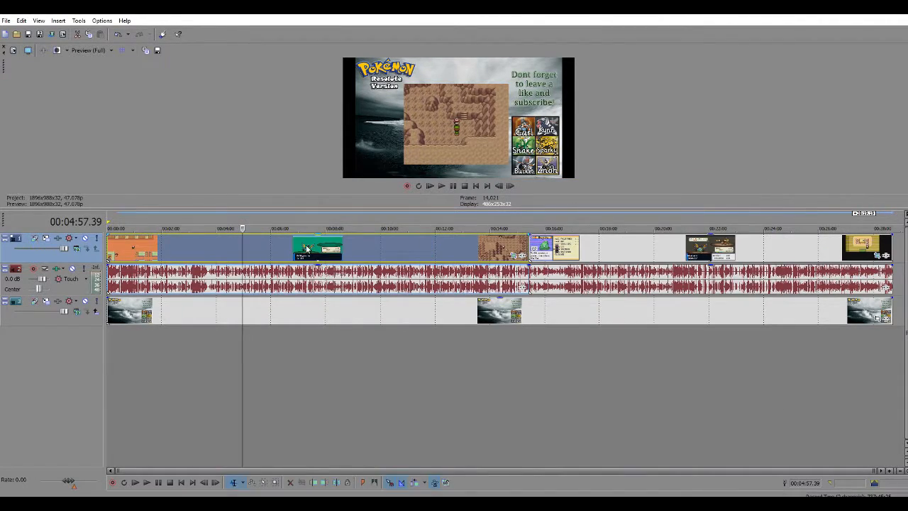
{"action": "mouse_move", "coordinate": [389, 227]}
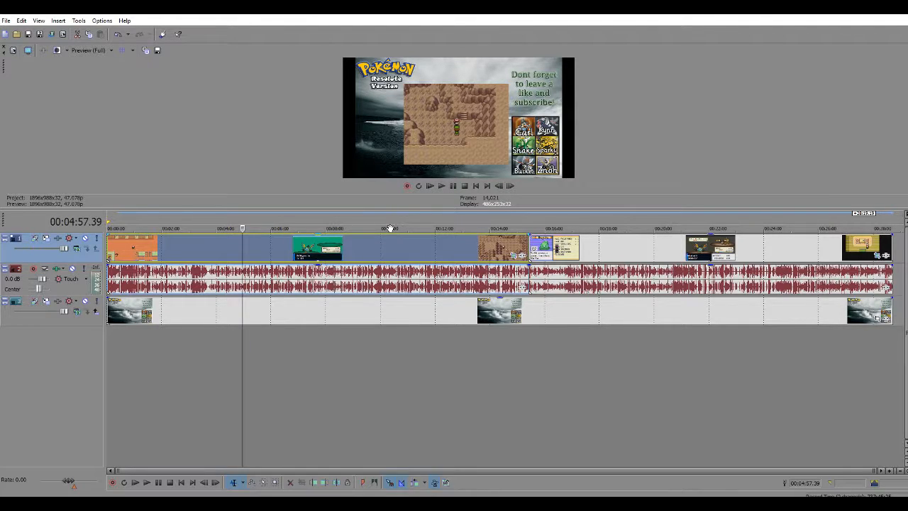
Step: Apply the saved Pokemon Video Preset to the next gameplay event and close the settings
{"action": "right_click", "coordinate": [318, 249]}
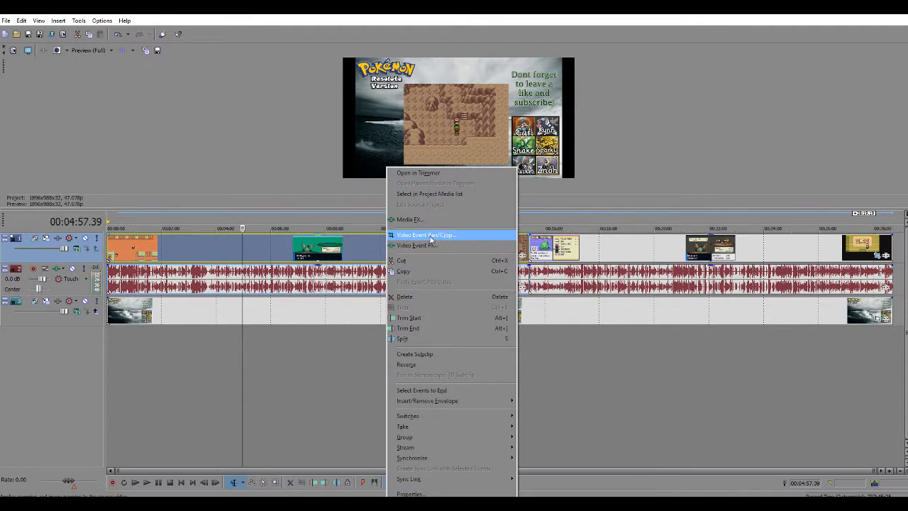
{"action": "left_click", "coordinate": [426, 235]}
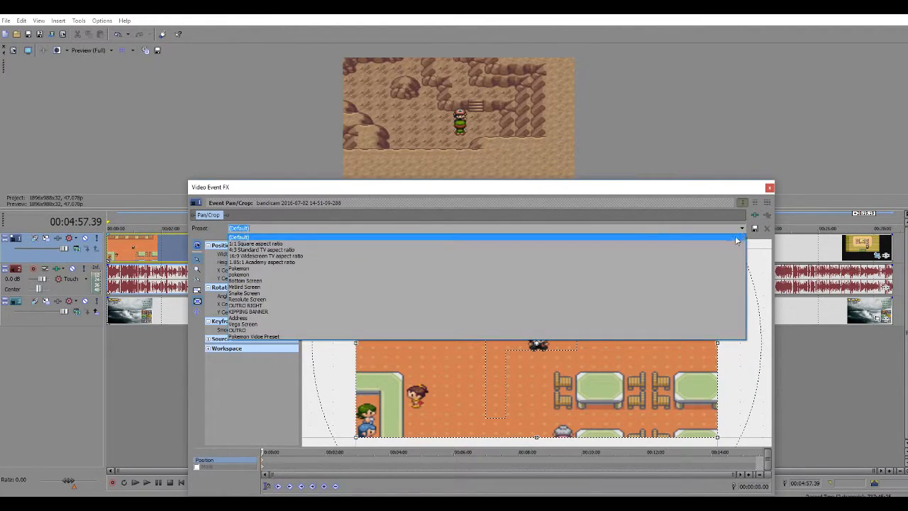
{"action": "left_click", "coordinate": [253, 335]}
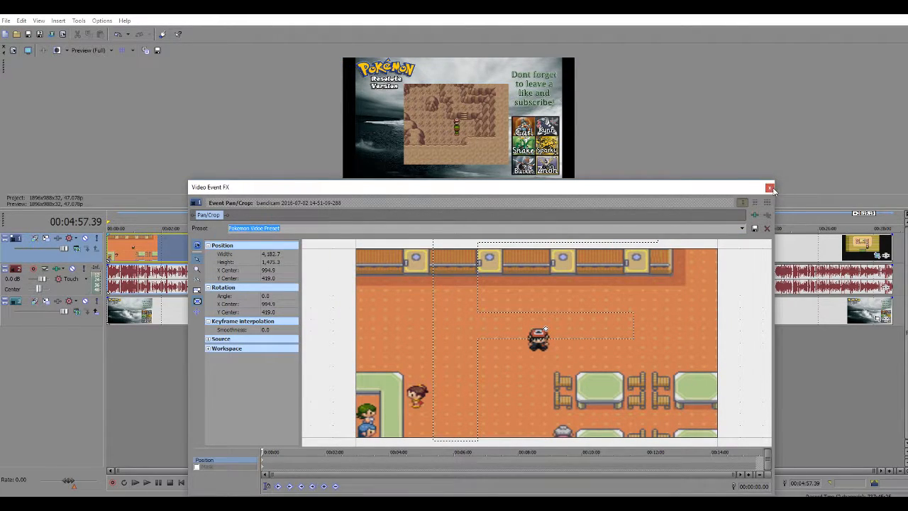
{"action": "left_click", "coordinate": [769, 188]}
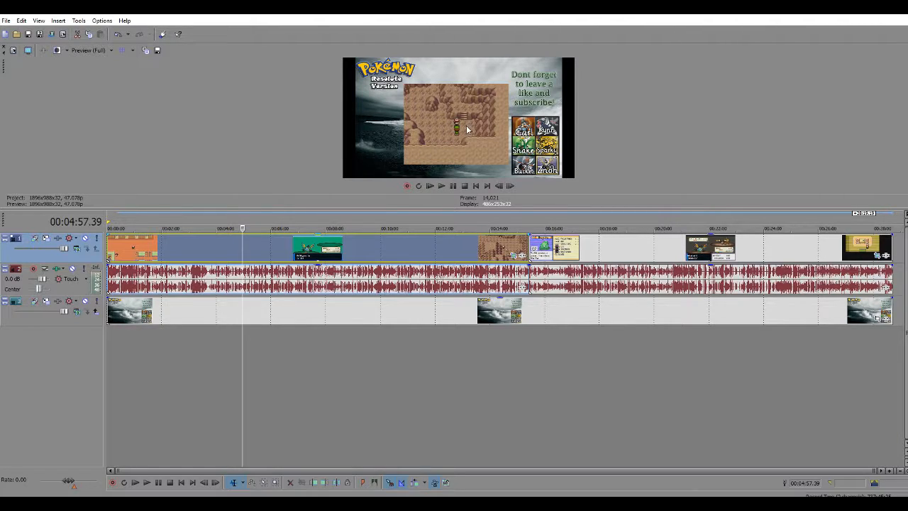
{"action": "mouse_move", "coordinate": [460, 128]}
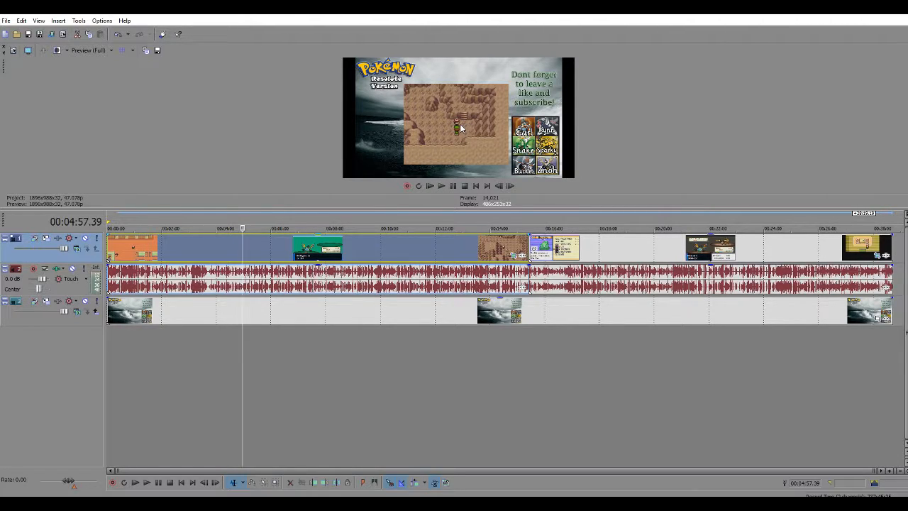